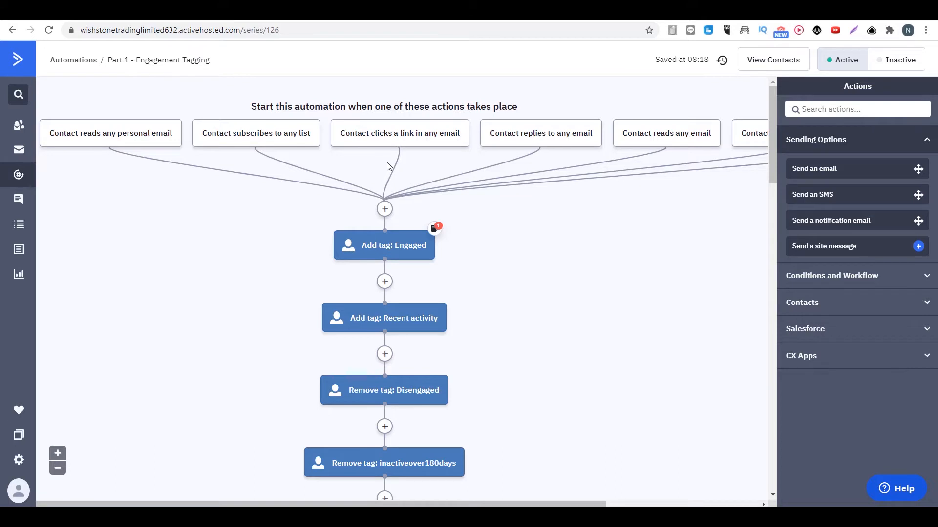
mouse_move(420, 160)
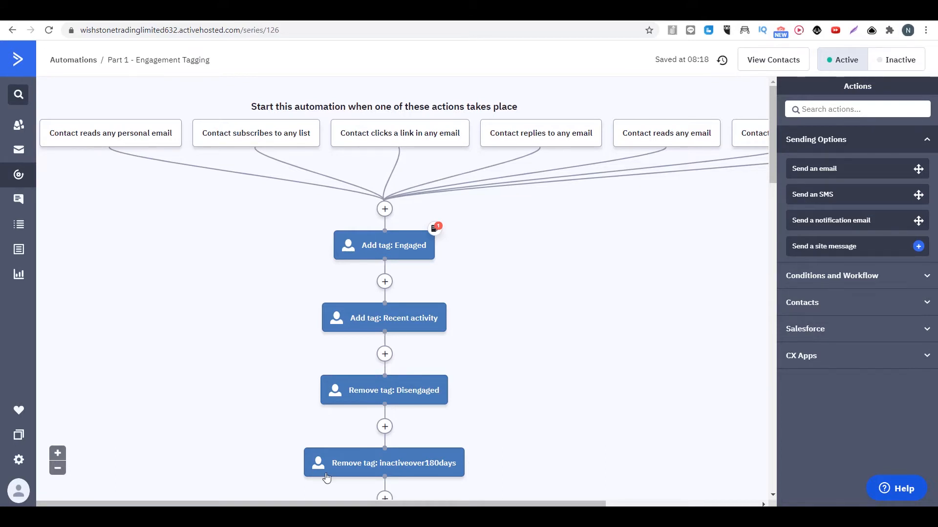
mouse_move(315, 402)
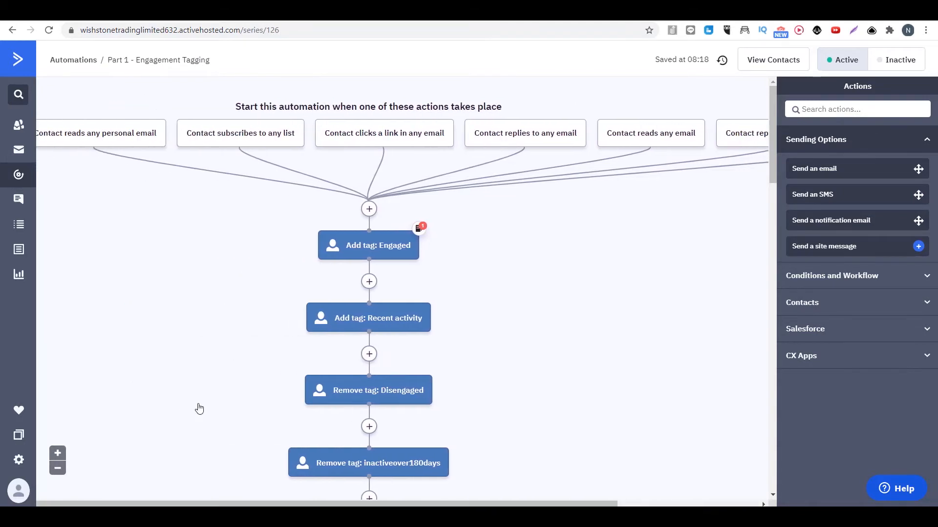
mouse_move(235, 133)
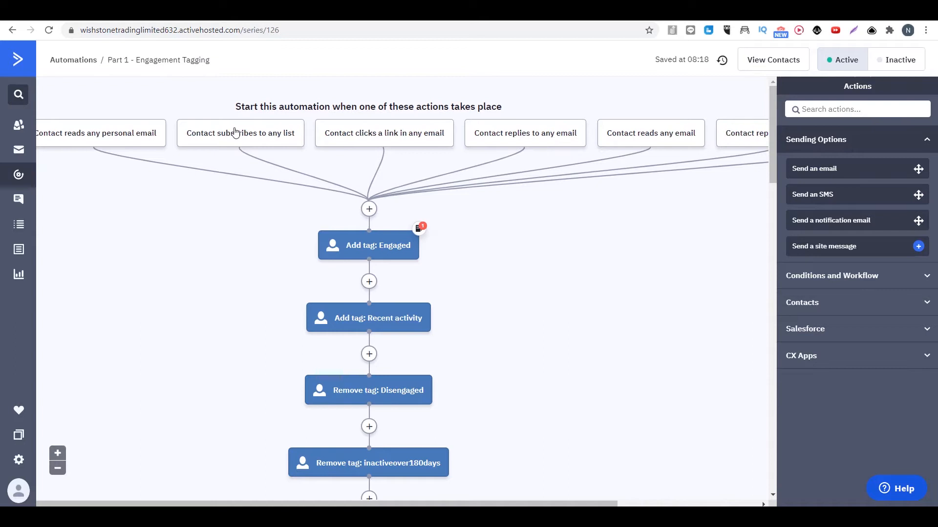
mouse_move(439, 155)
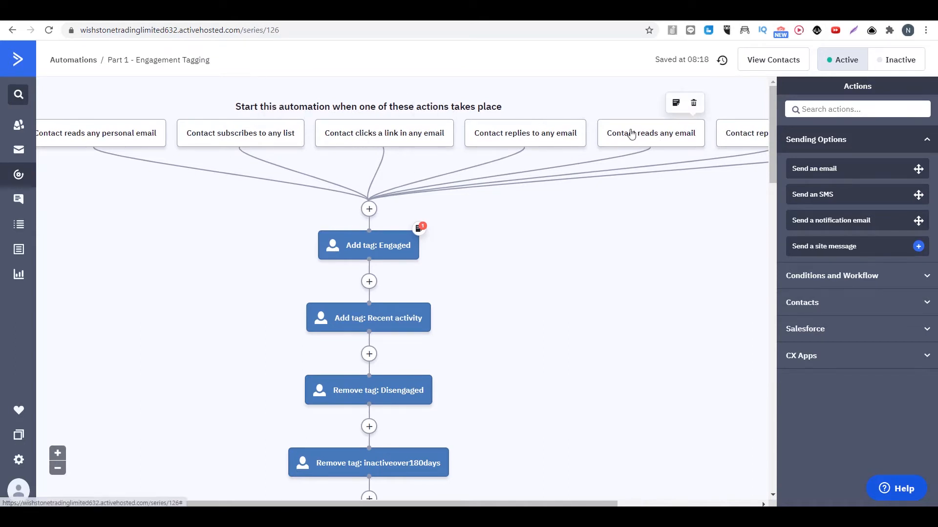
mouse_move(410, 266)
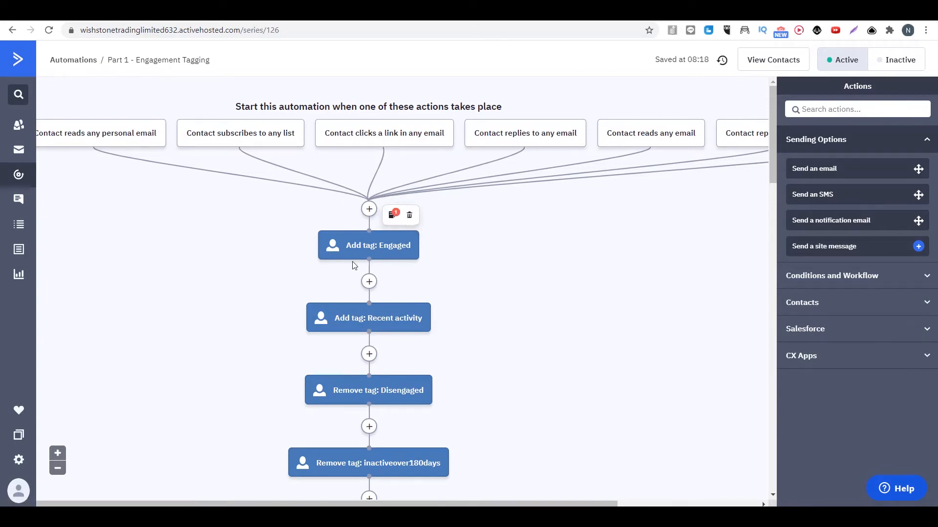
scroll("down", 3)
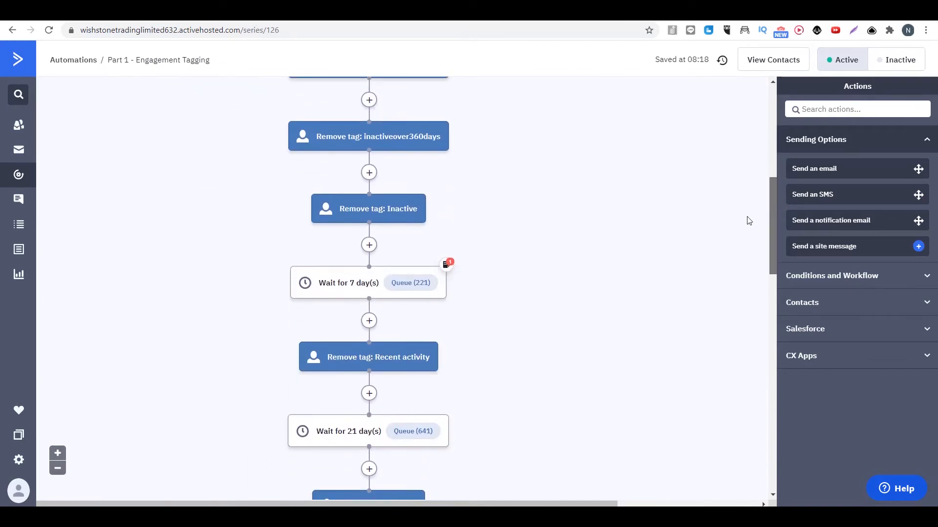
mouse_move(377, 357)
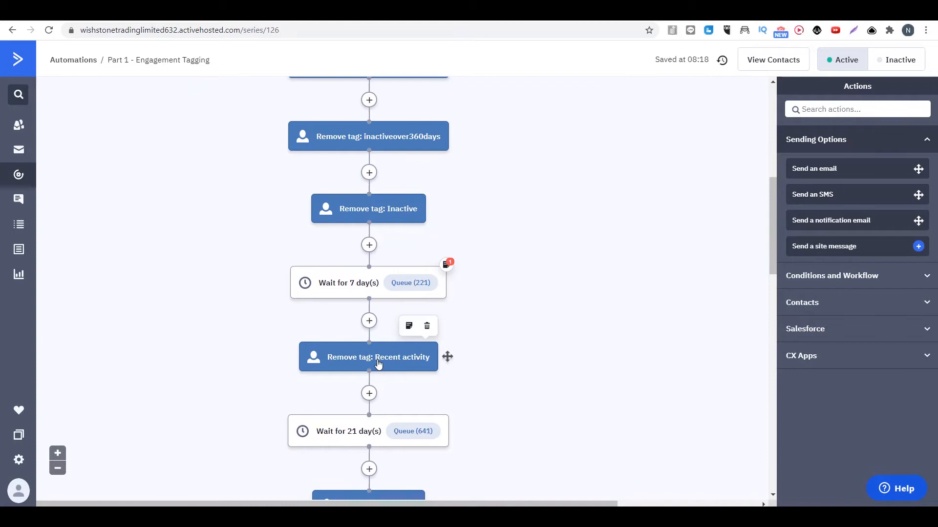
scroll("down", 3)
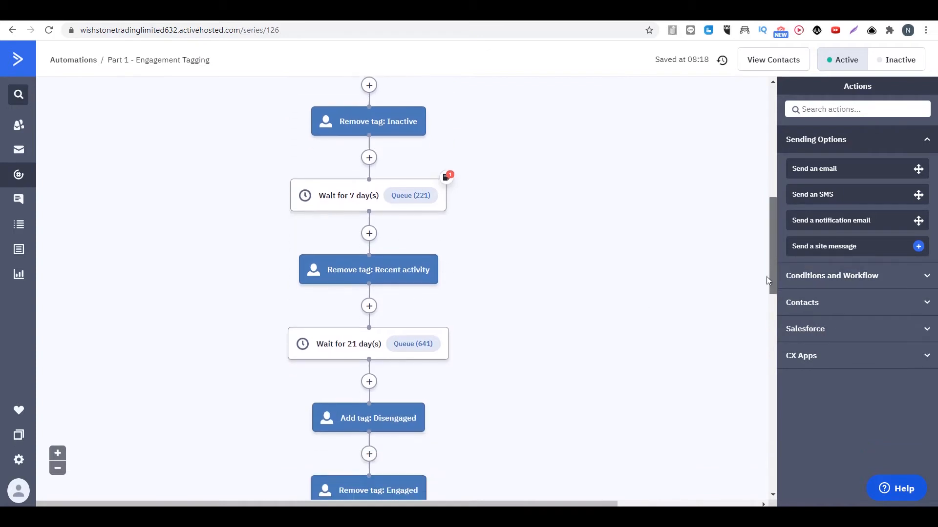
scroll("down", 3)
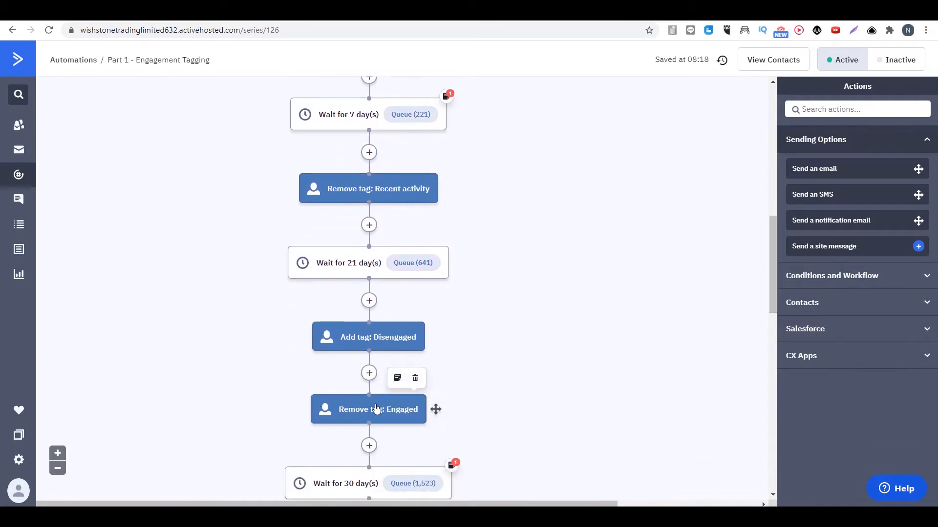
mouse_move(292, 318)
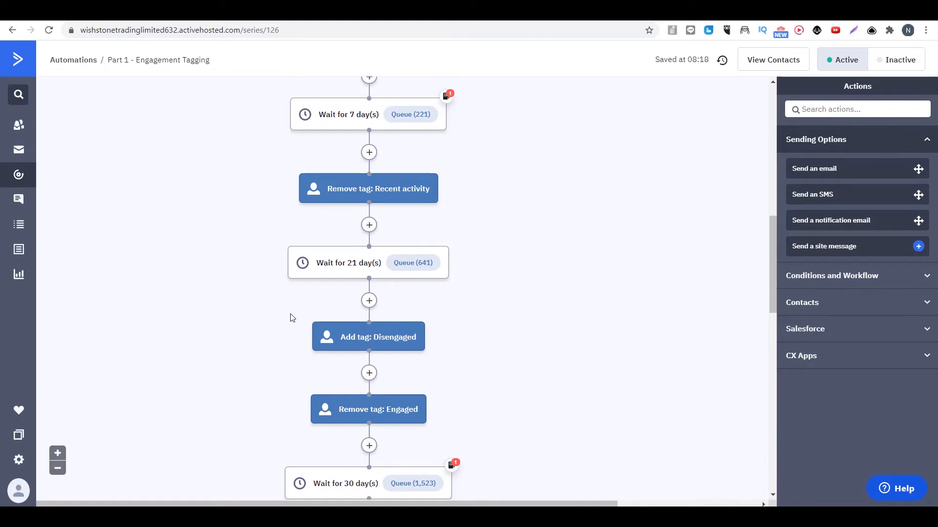
scroll("down", 3)
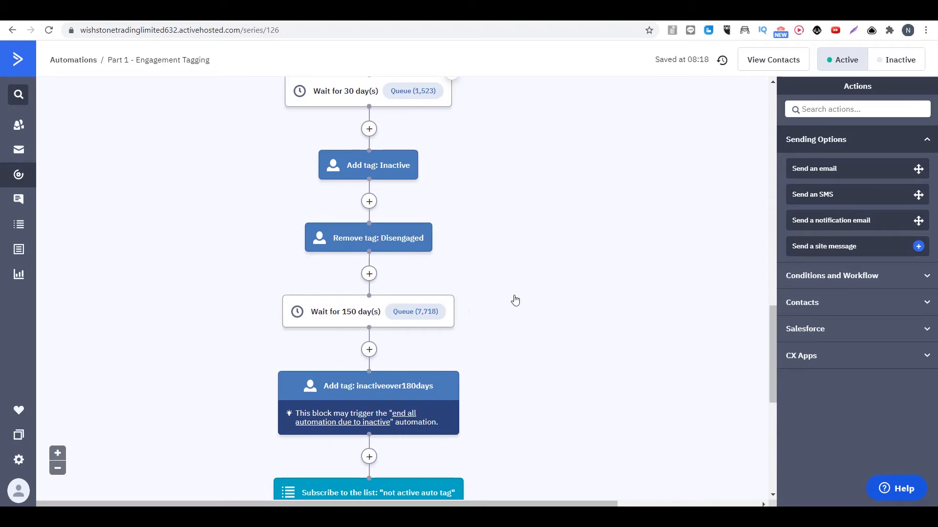
mouse_move(293, 383)
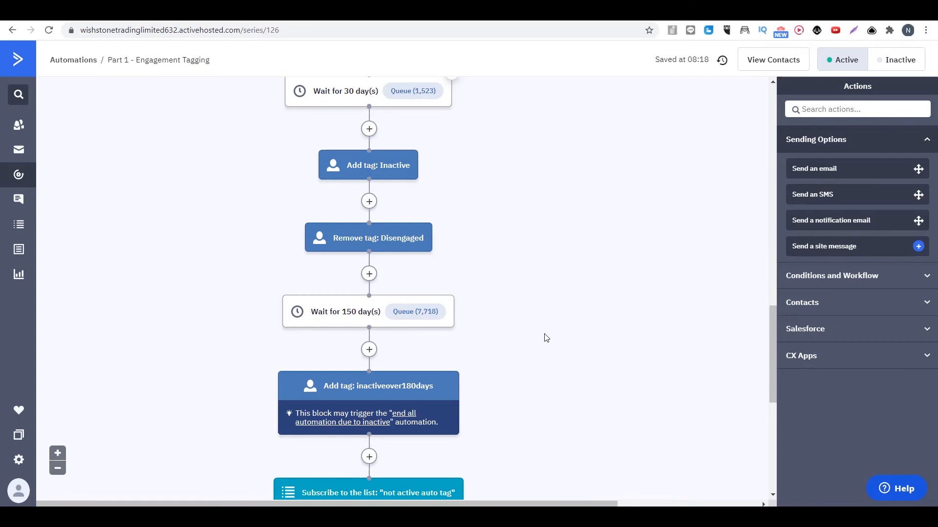
mouse_move(465, 74)
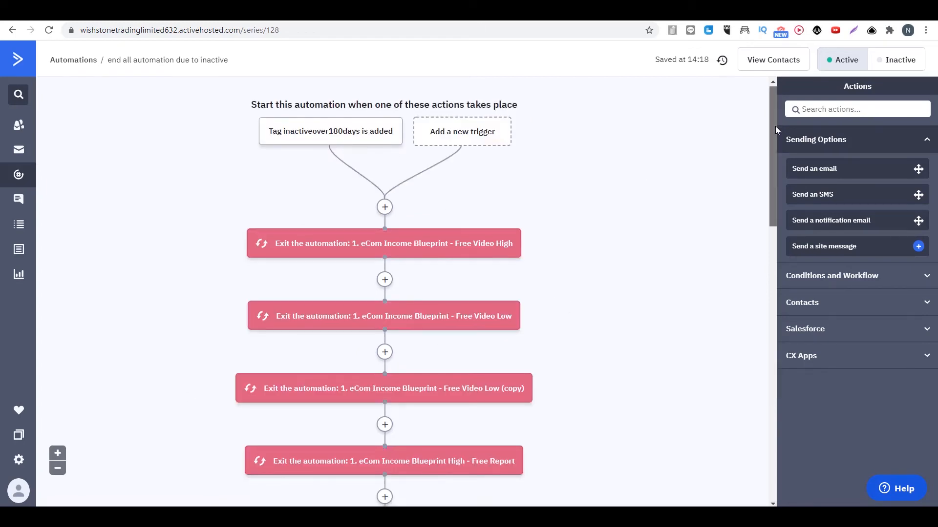
scroll("down", 3)
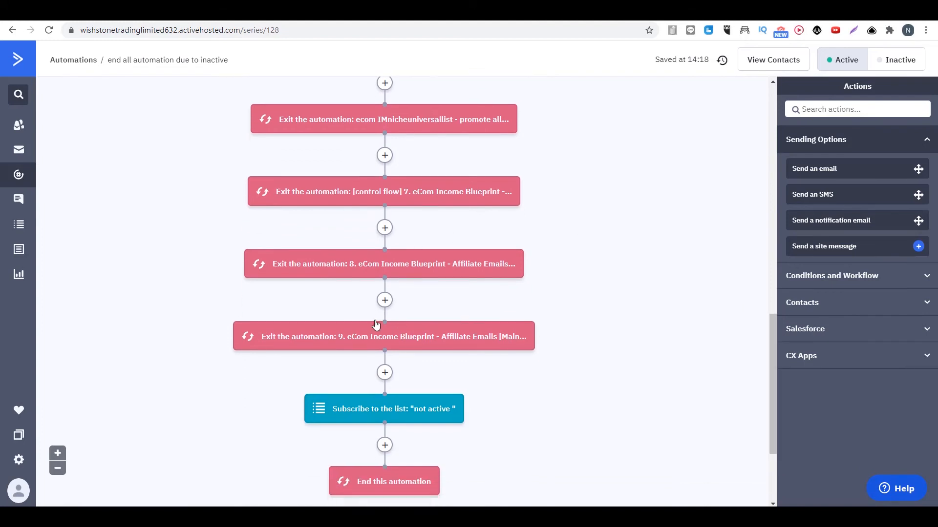
mouse_move(383, 409)
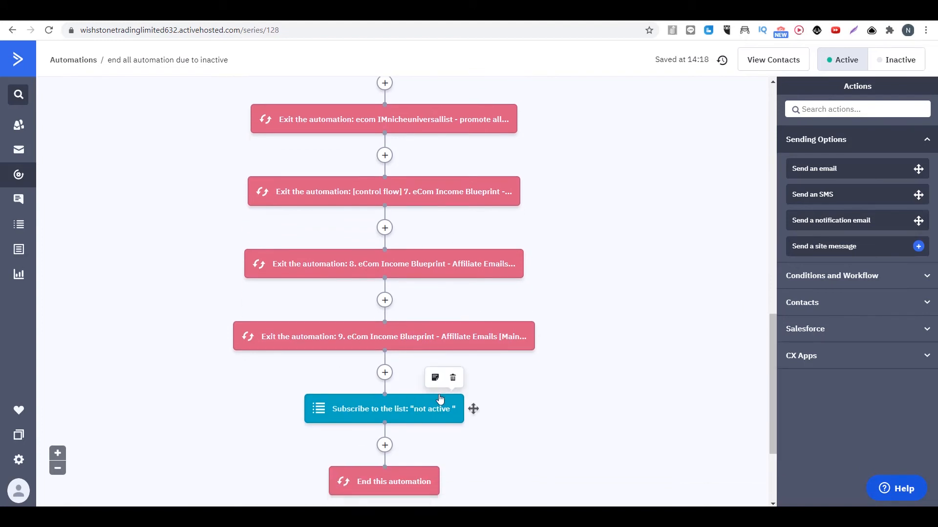
mouse_move(350, 182)
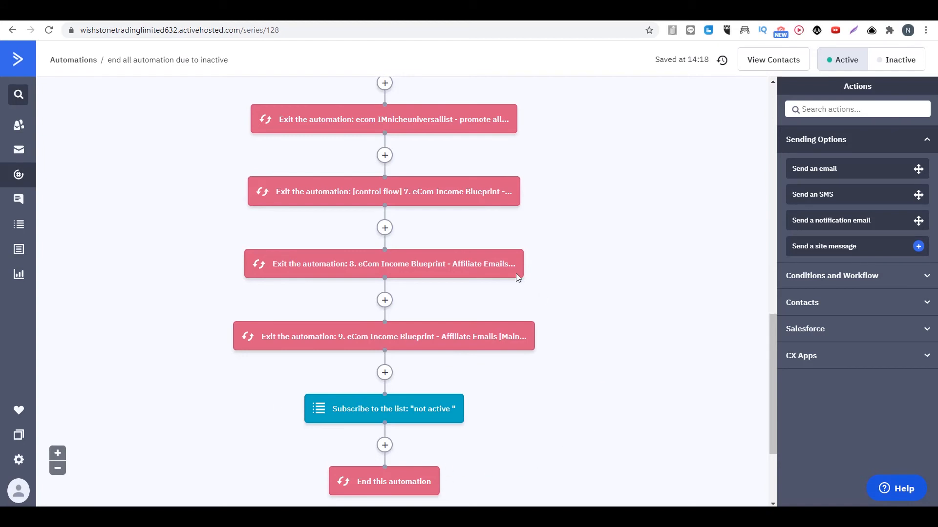
mouse_move(198, 452)
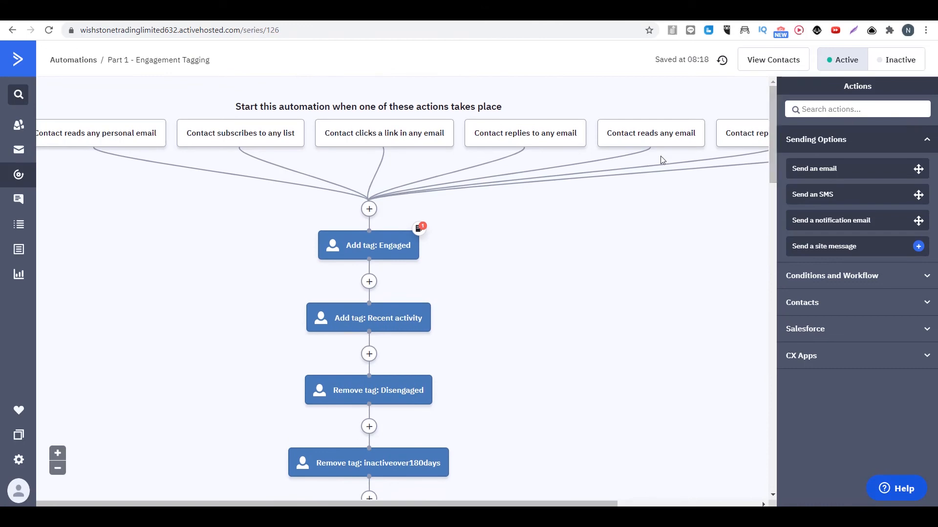
mouse_move(654, 167)
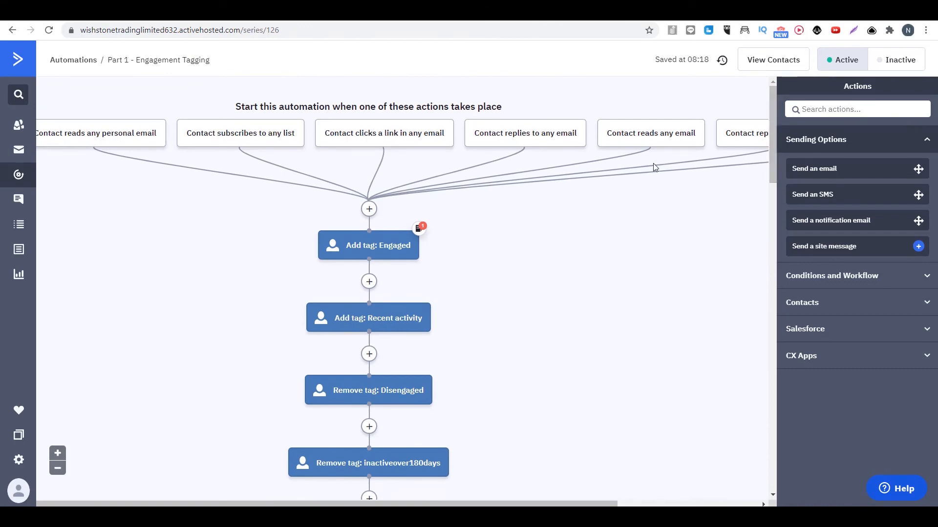